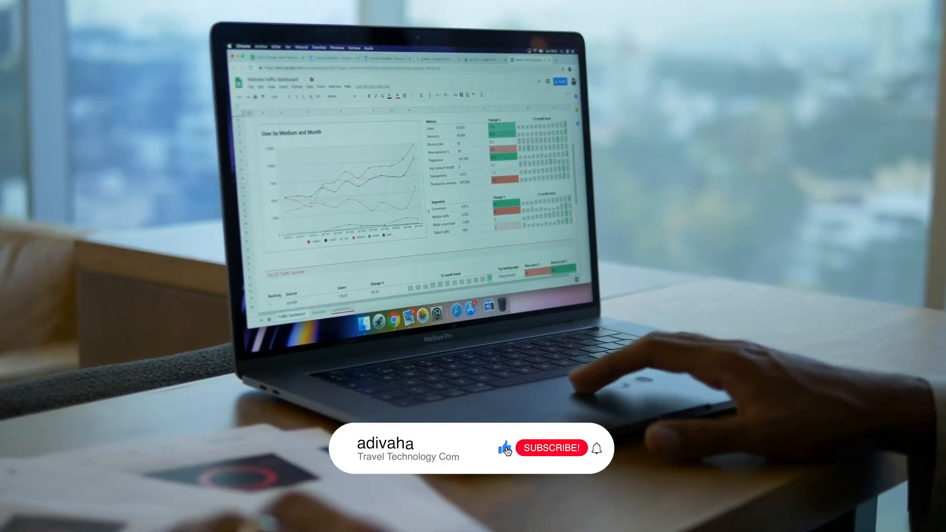
click(550, 447)
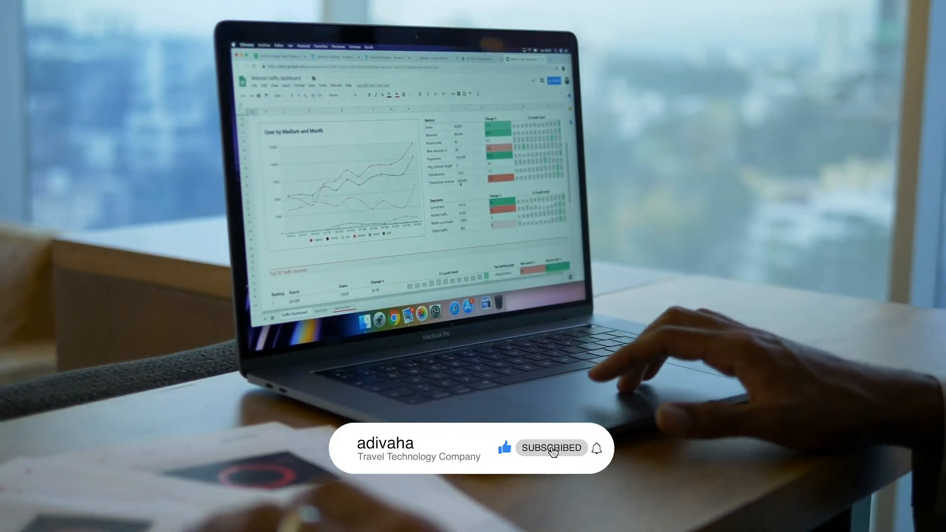